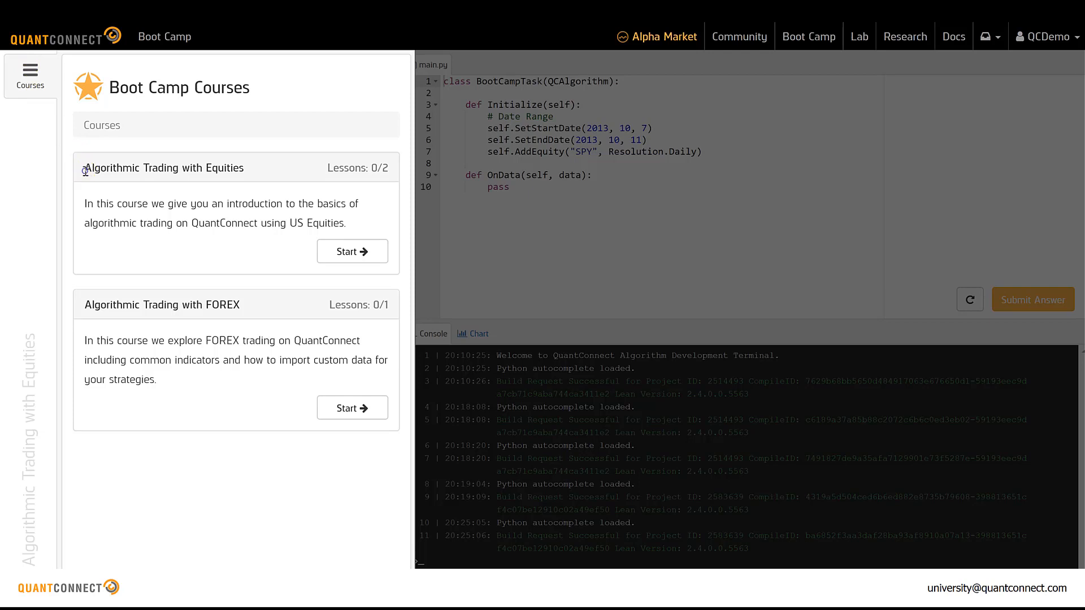
Start the Algorithmic Trading with Equities course and continue into the Buy and Hold lesson.
double_click(163, 167)
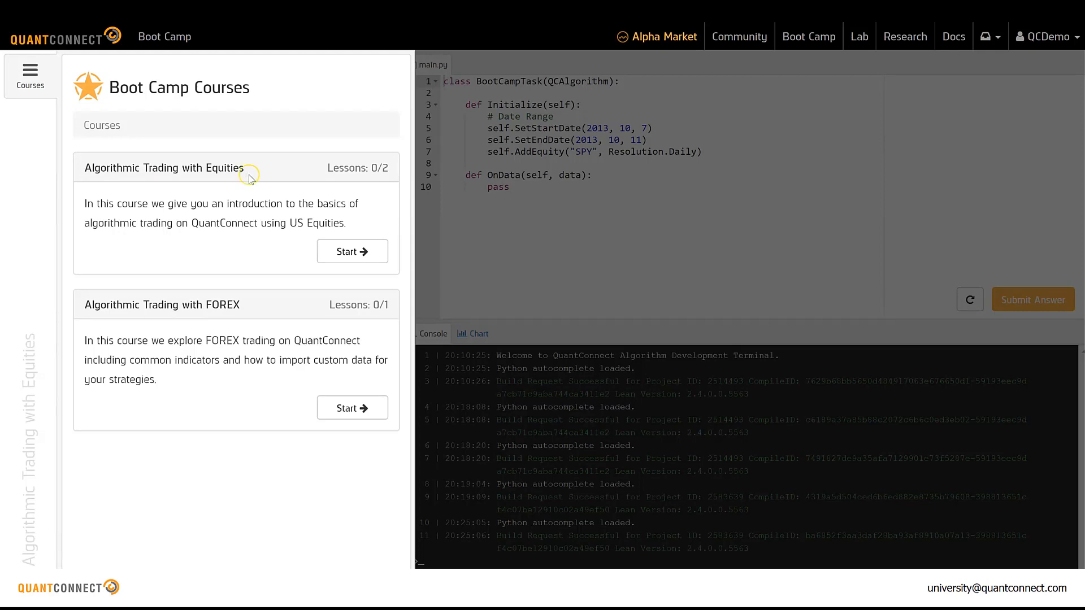
left_click(351, 251)
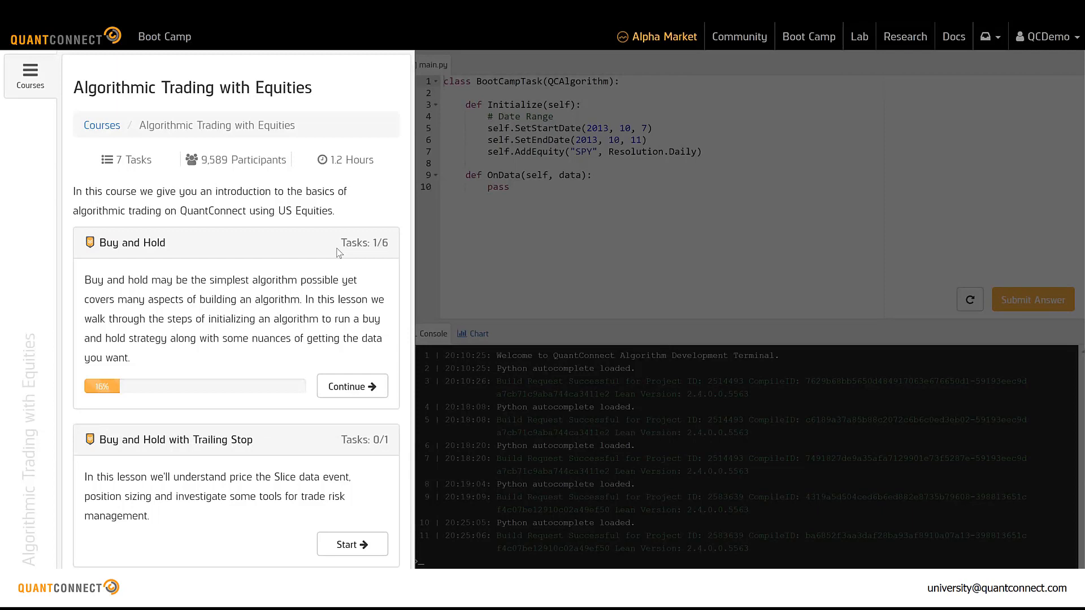
mouse_move(286, 284)
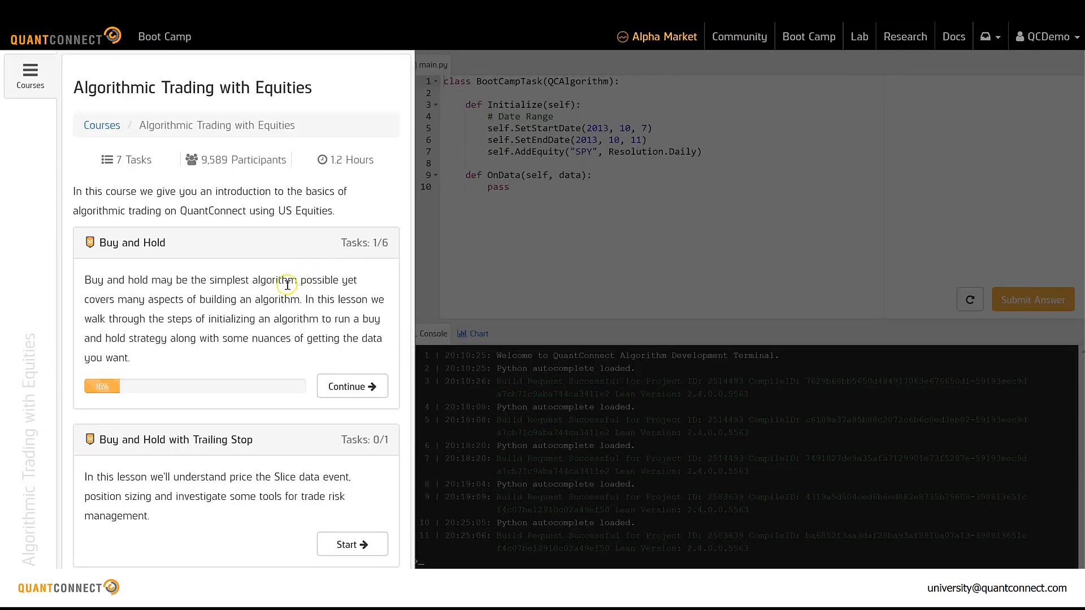
mouse_move(196, 366)
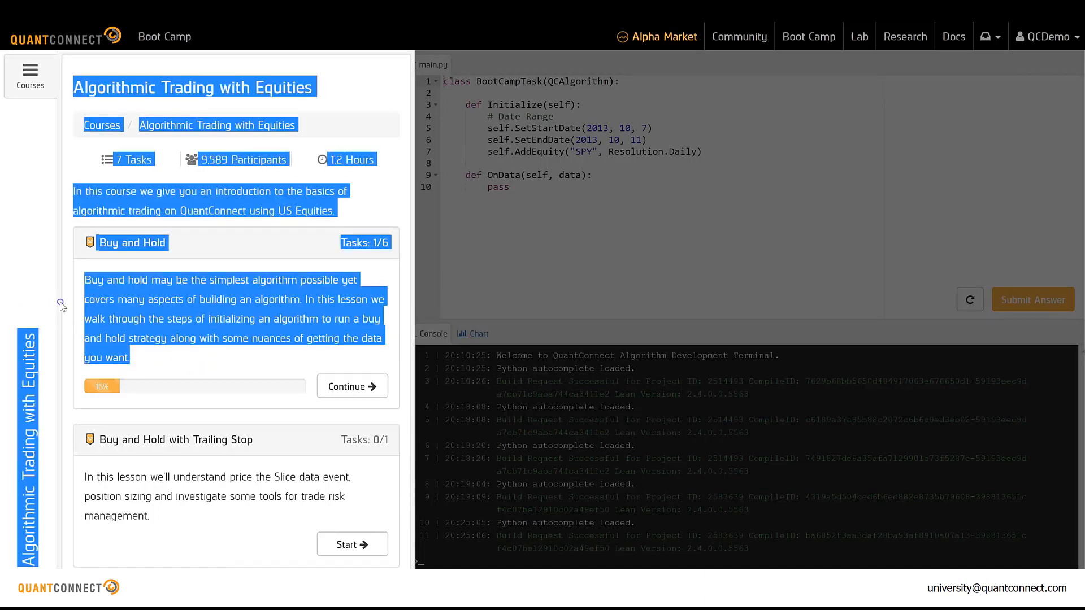
left_click(352, 386)
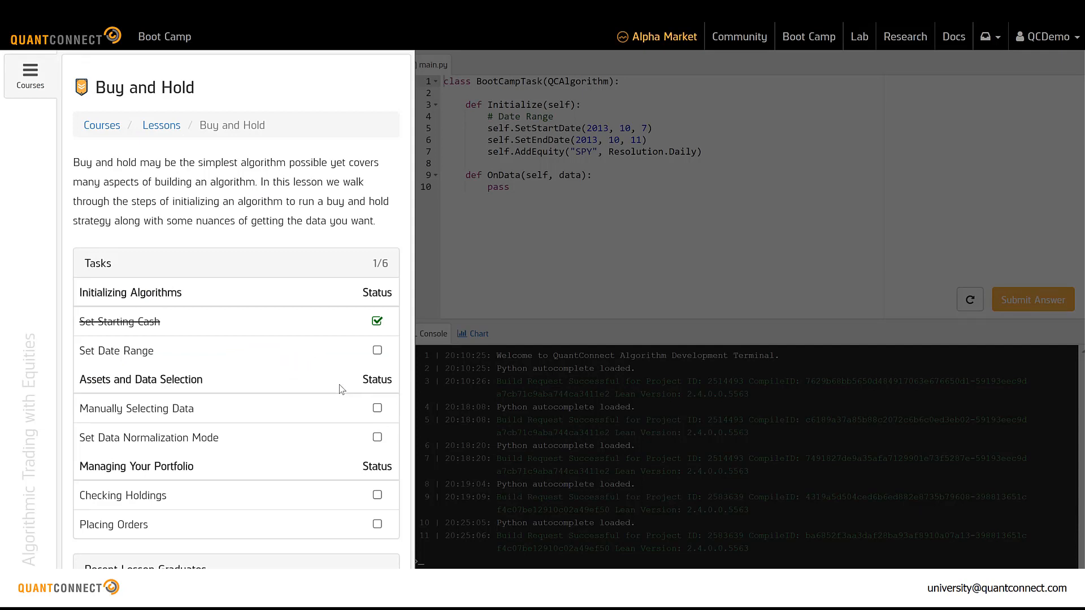
Open the Set Date Range task to view its January–October 2017 objectives.
left_click(117, 351)
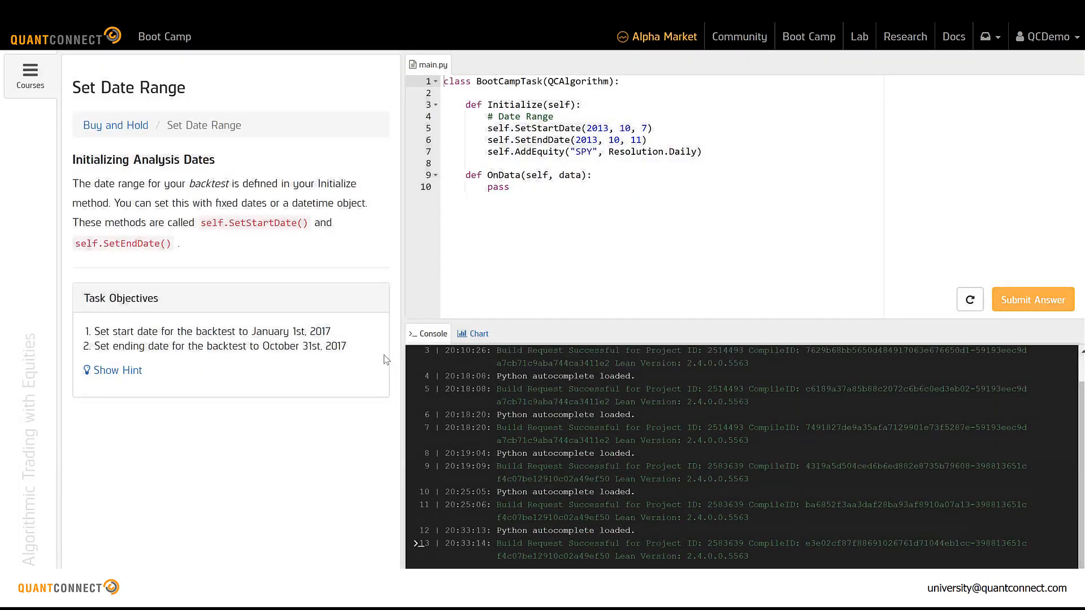
mouse_move(270, 198)
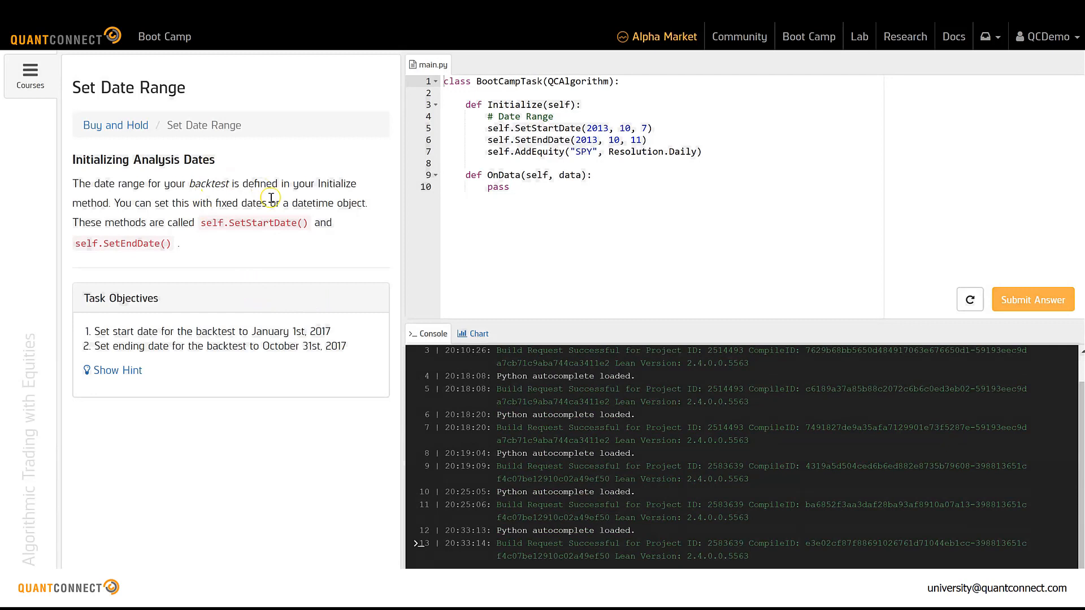
mouse_move(219, 181)
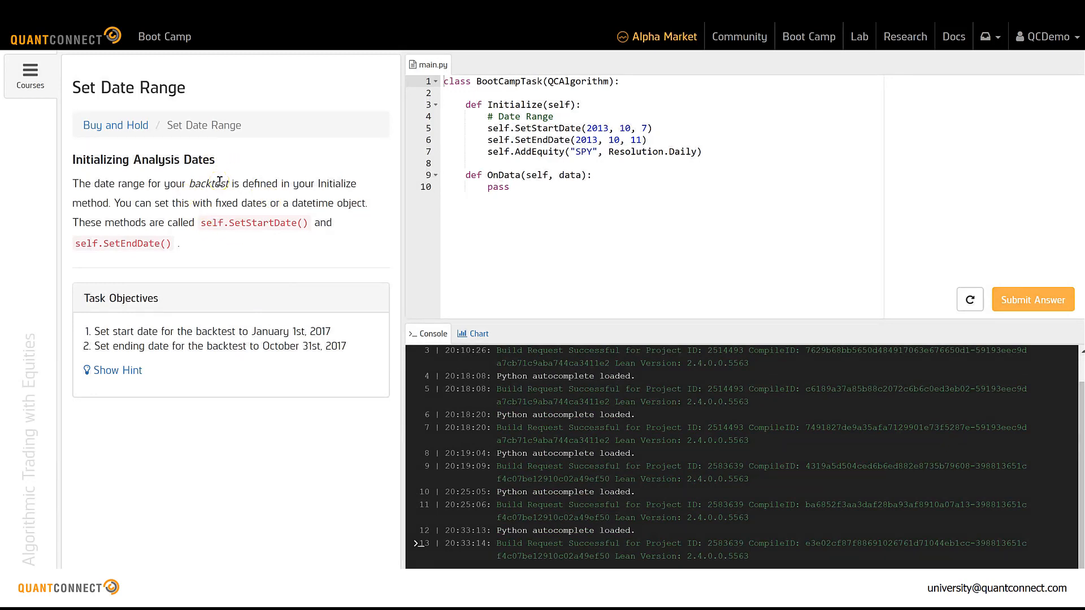
mouse_move(93, 322)
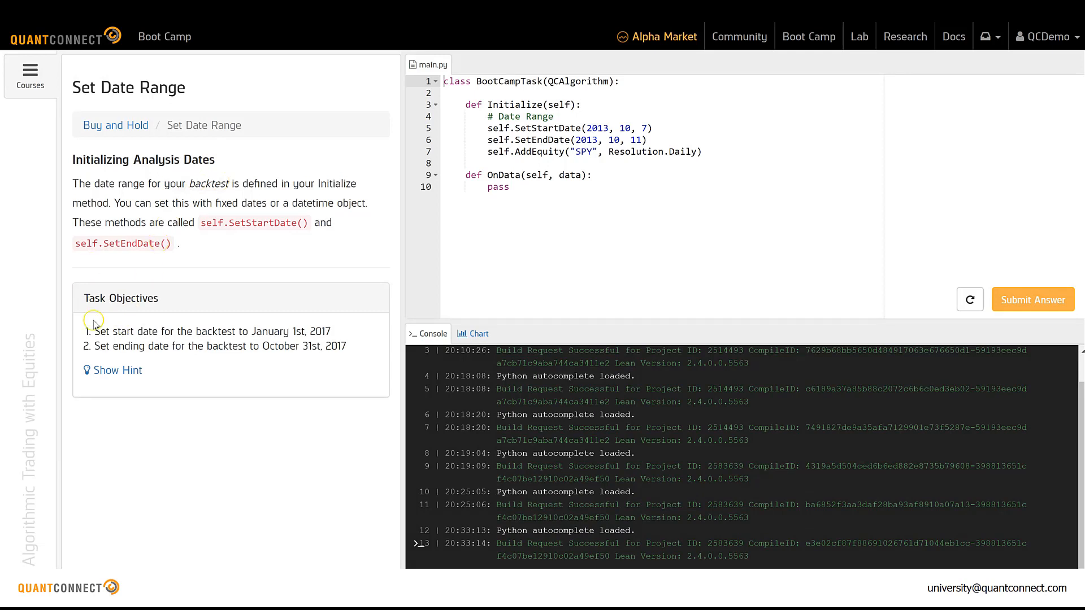
mouse_move(135, 366)
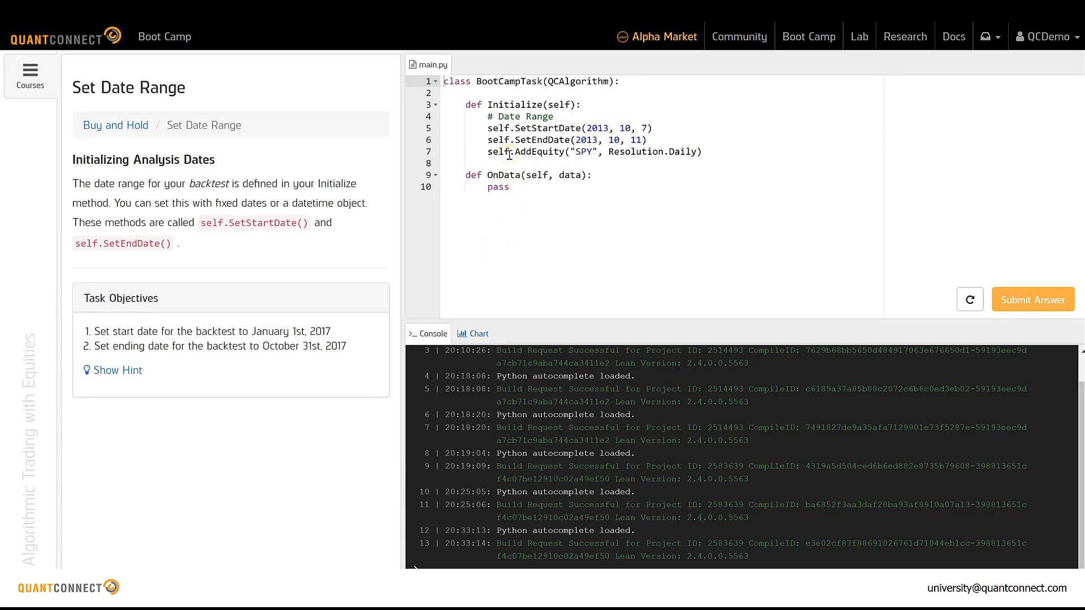
mouse_move(305, 309)
type("7")
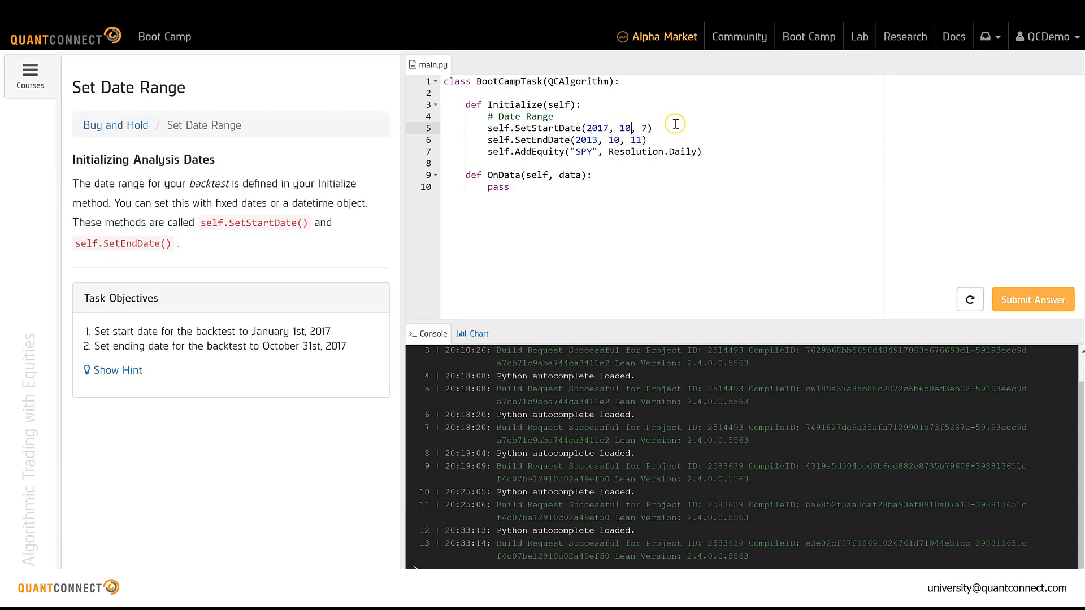
Edit main.py so SetStartDate is (2017, 1, 1) and SetEndDate is (2017, 10, 31).
type("11")
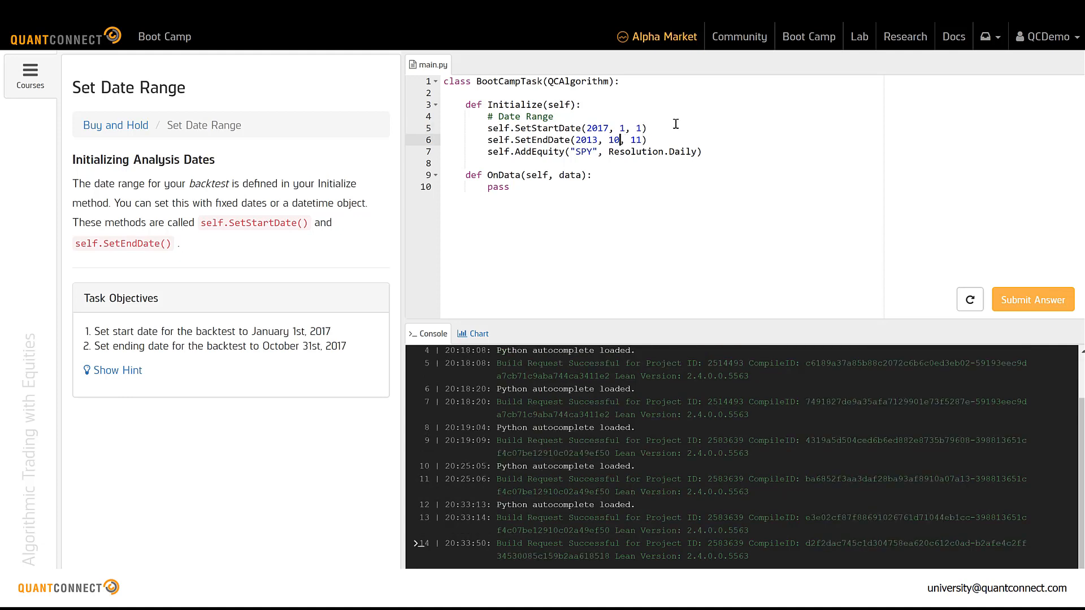
key("backspace")
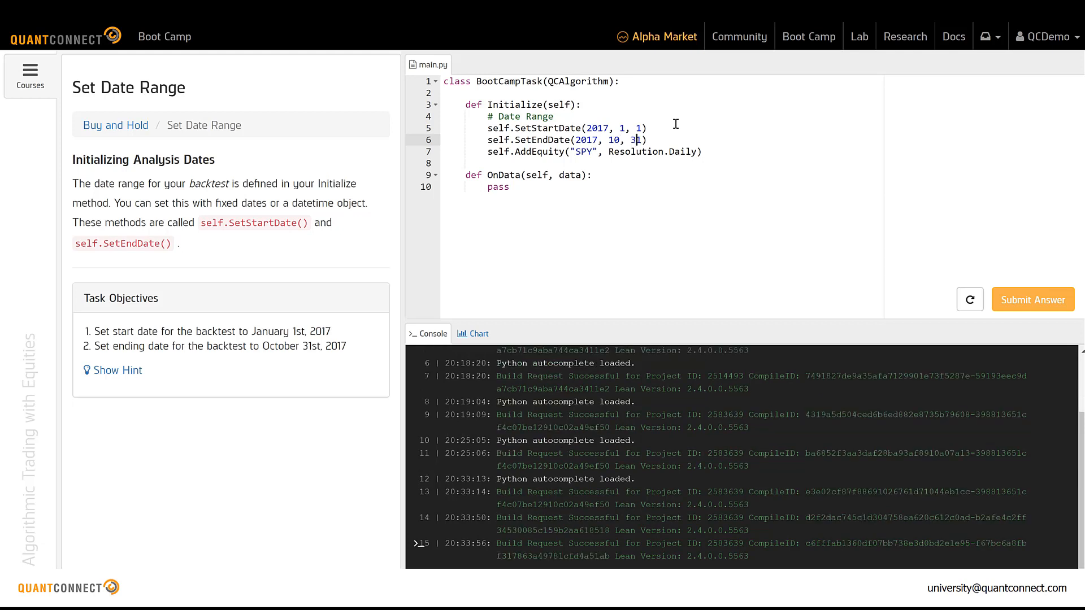
mouse_move(582, 268)
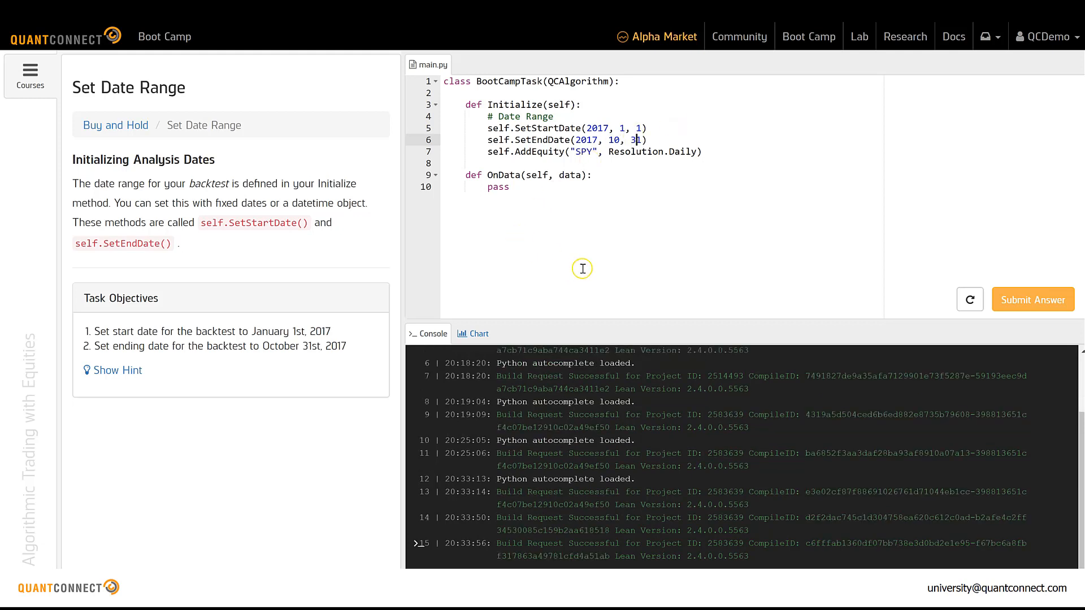
mouse_move(901, 338)
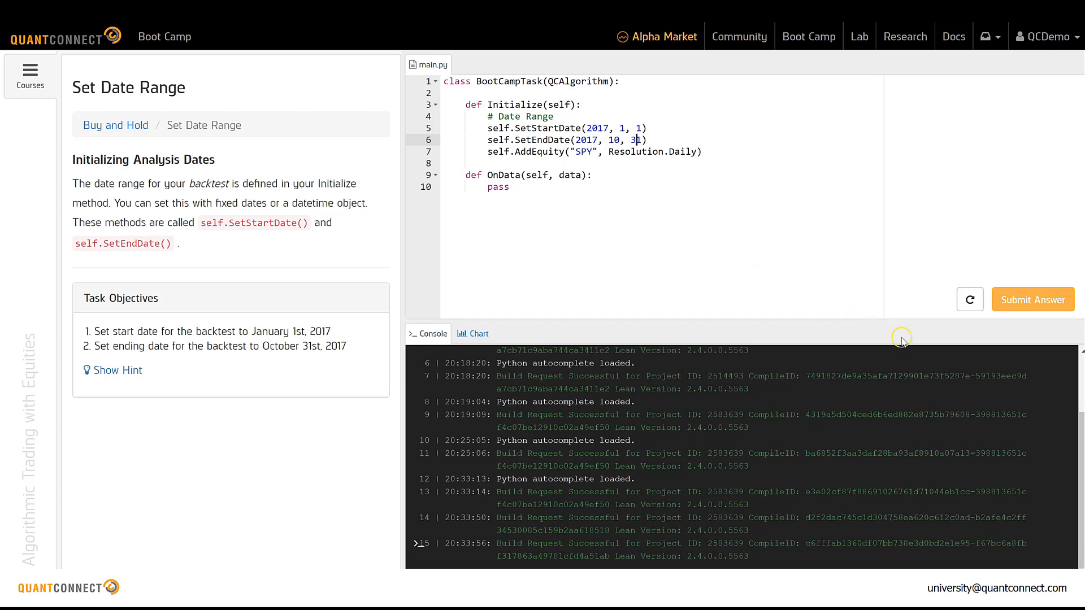
Submit the date-range code and wait for the backtest to report Exercise passed.
left_click(1031, 300)
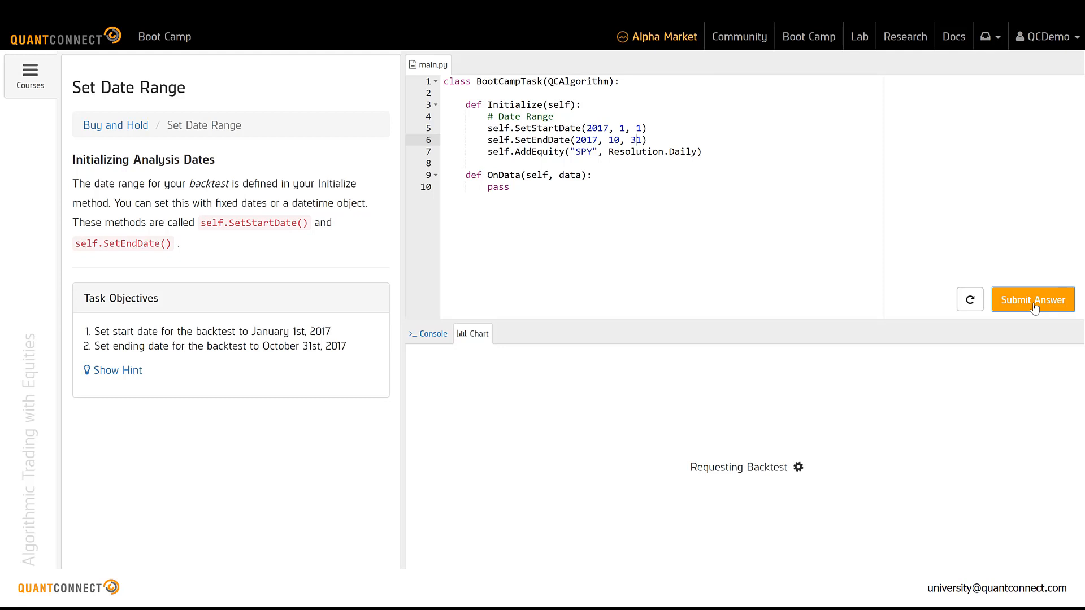
left_click(1031, 299)
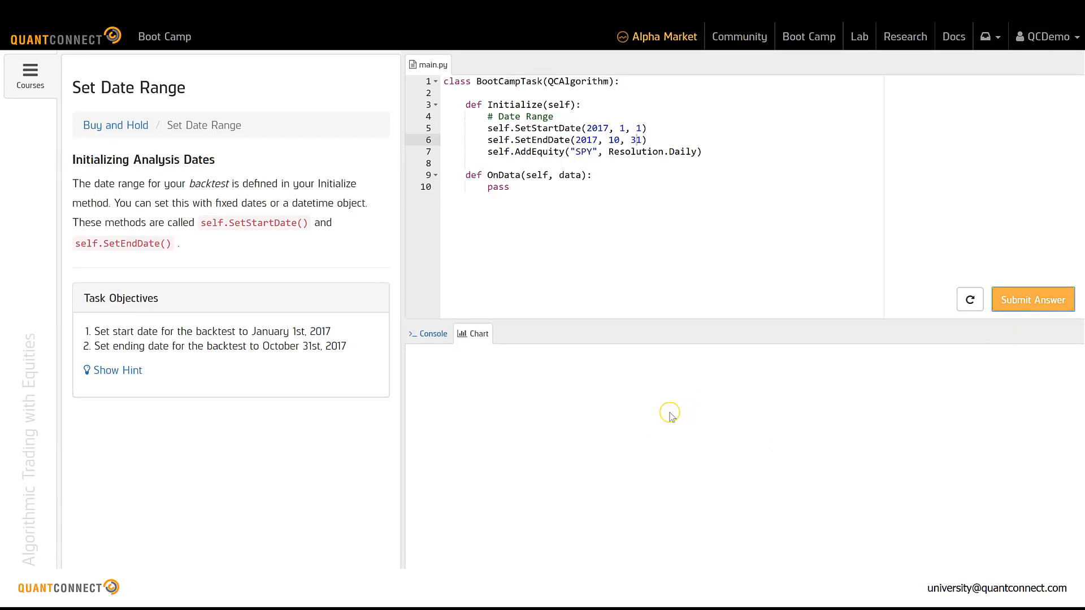
left_click(1032, 300)
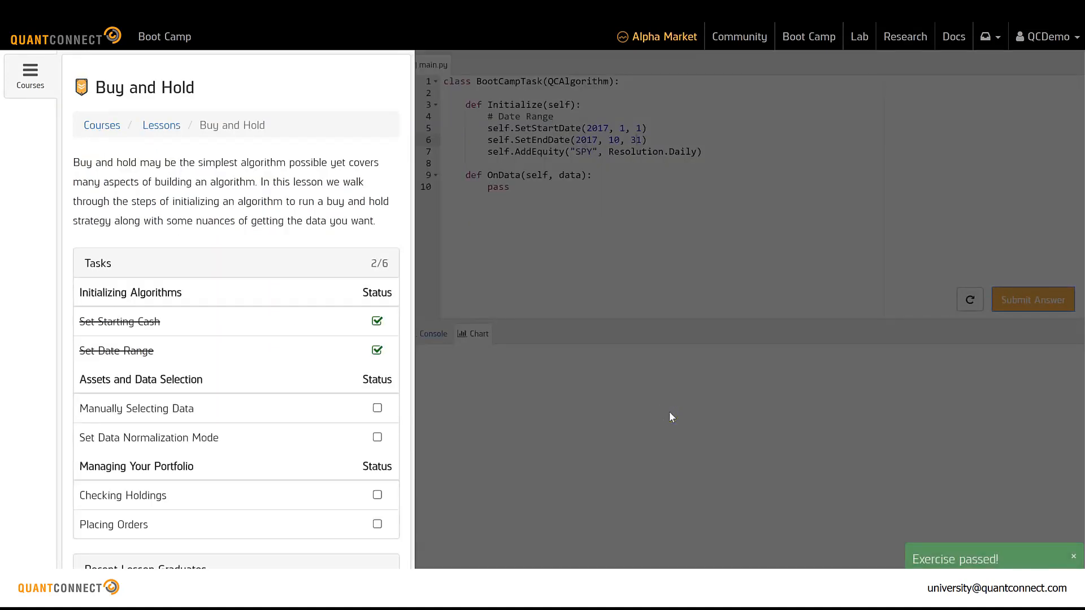
mouse_move(854, 523)
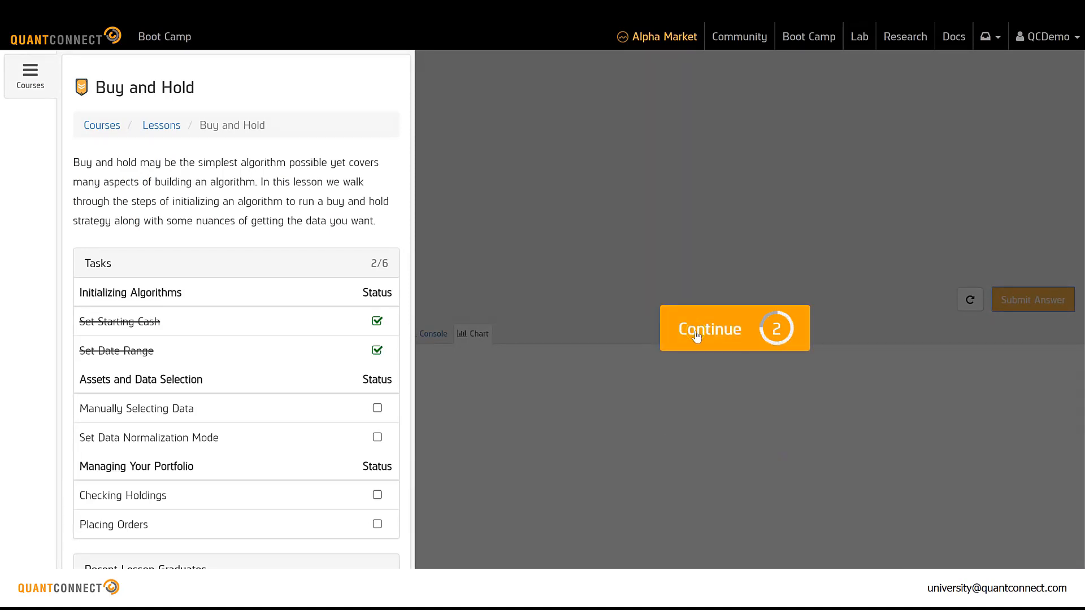
Continue from the popup to the Manually Selecting Data task.
left_click(733, 328)
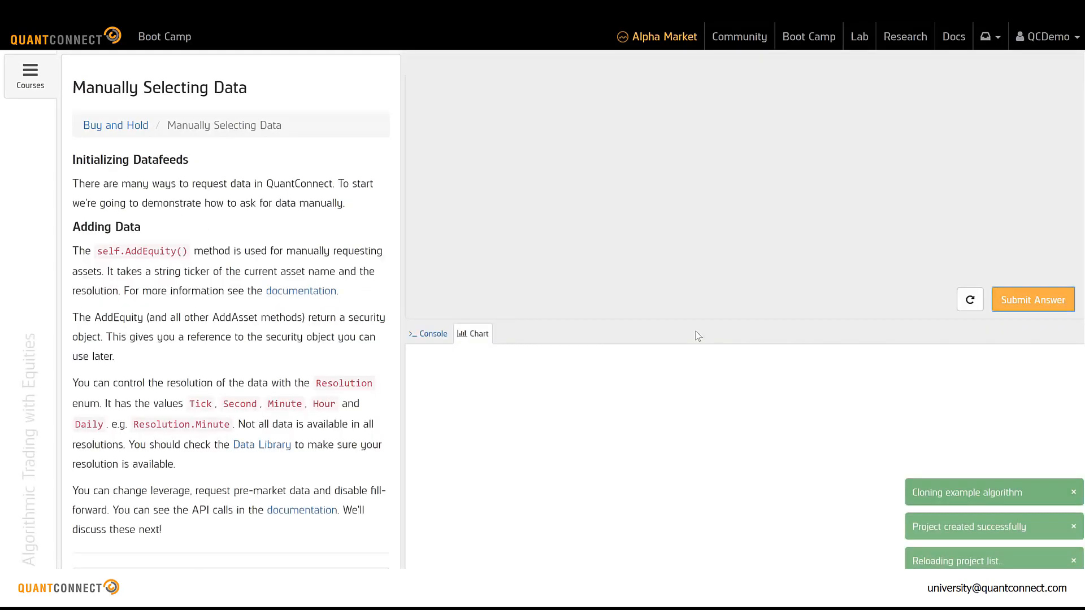